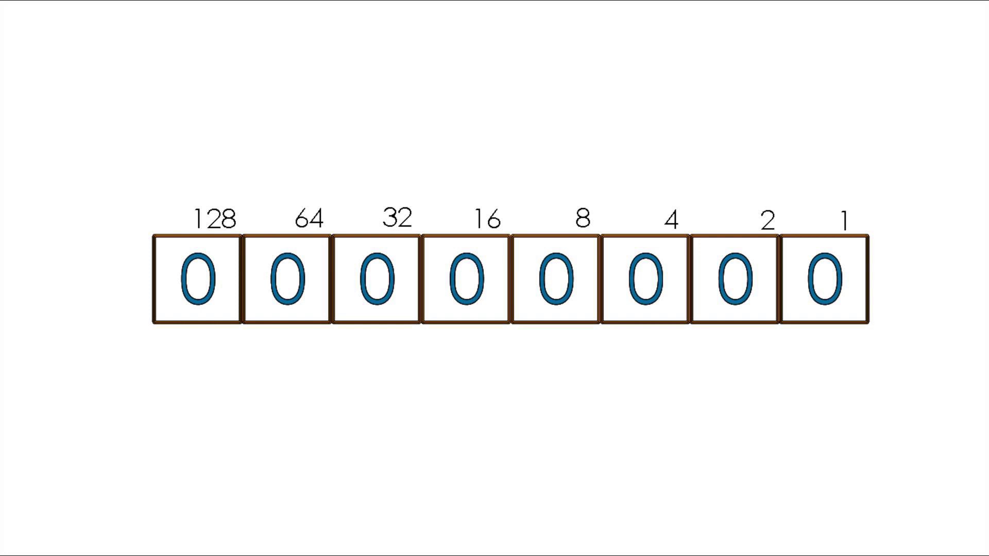
- Add Serial.begin (9600); as the first line inside setup()
click(825, 281)
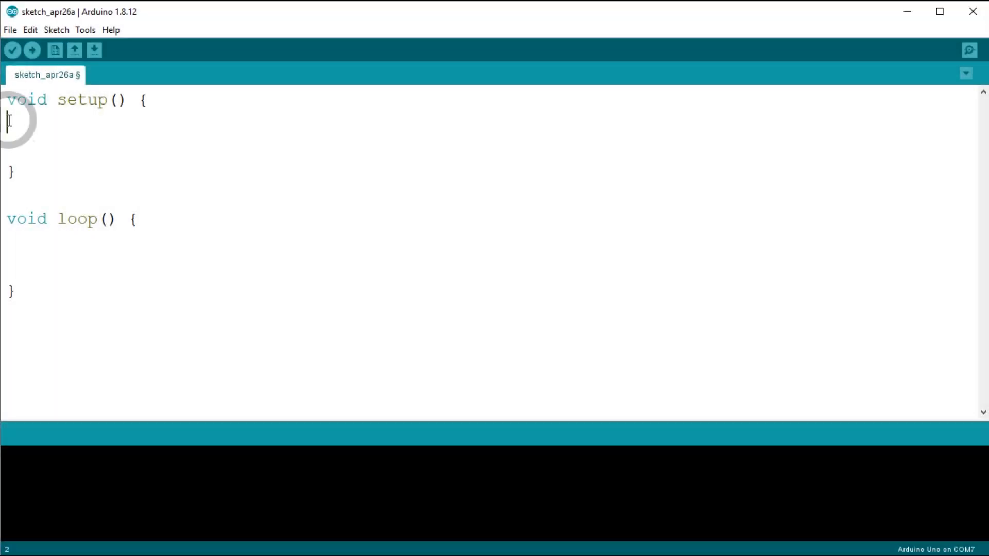
text(Ser)
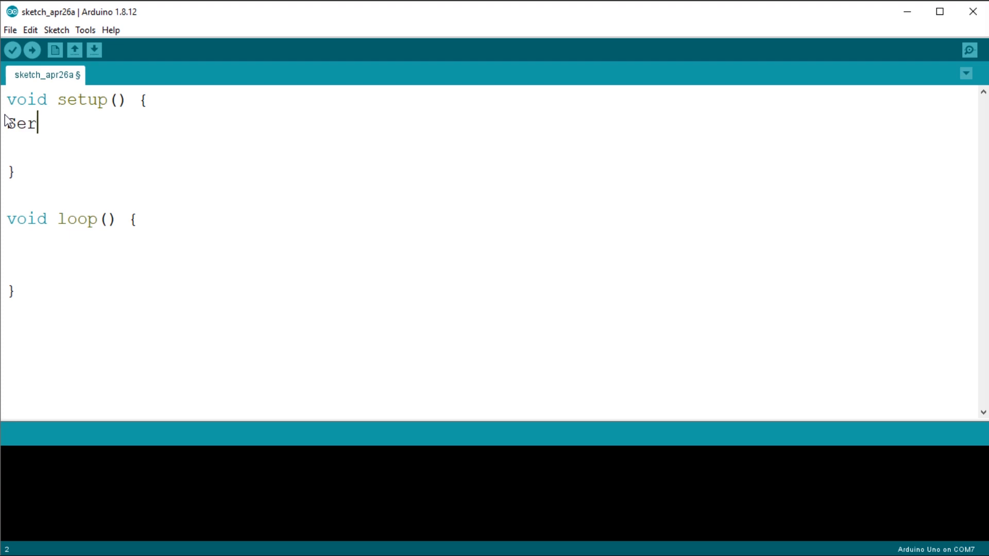
text(ial.beg)
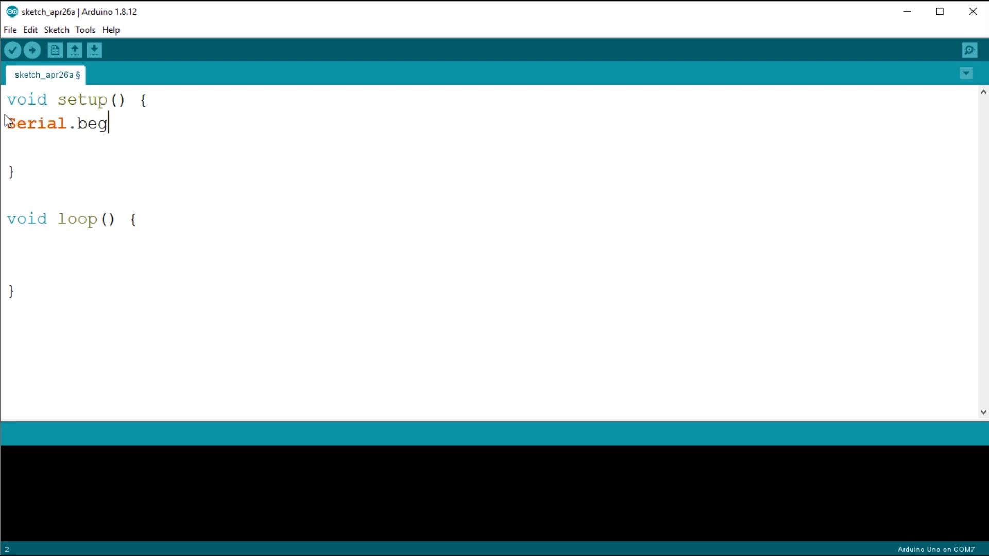
text(in ()
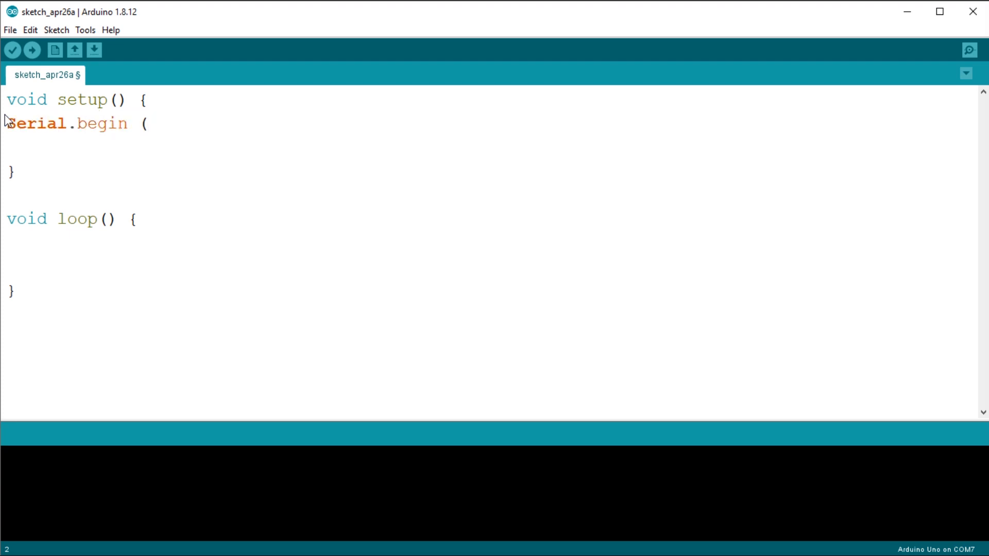
text(9600)
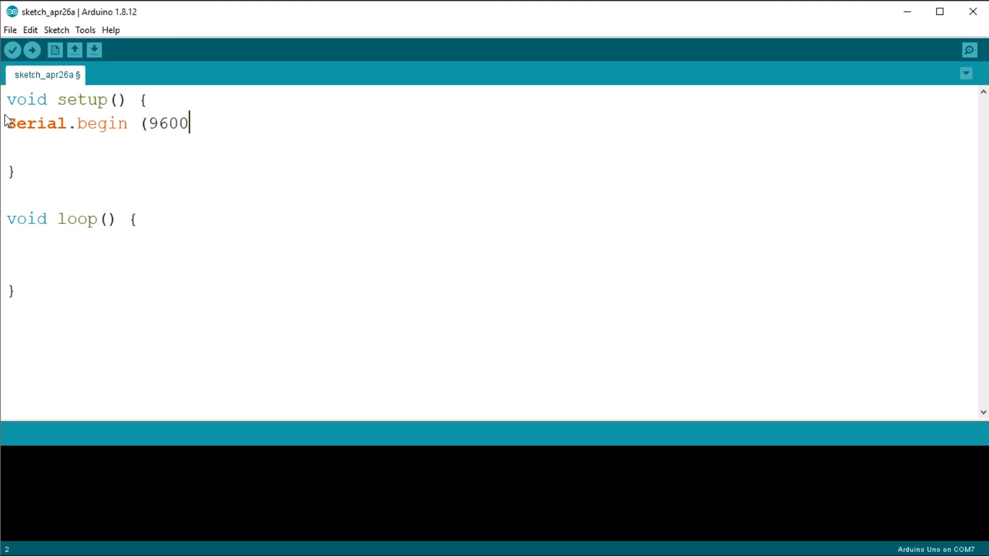
text();)
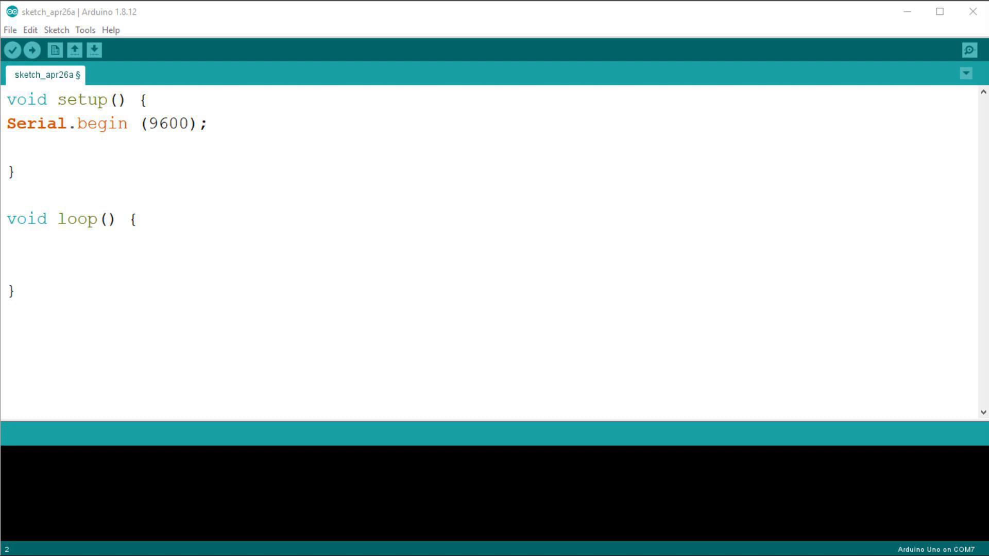
- Write int test = 32700; and the comment '// increase the value of test' inside loop()
click(14, 247)
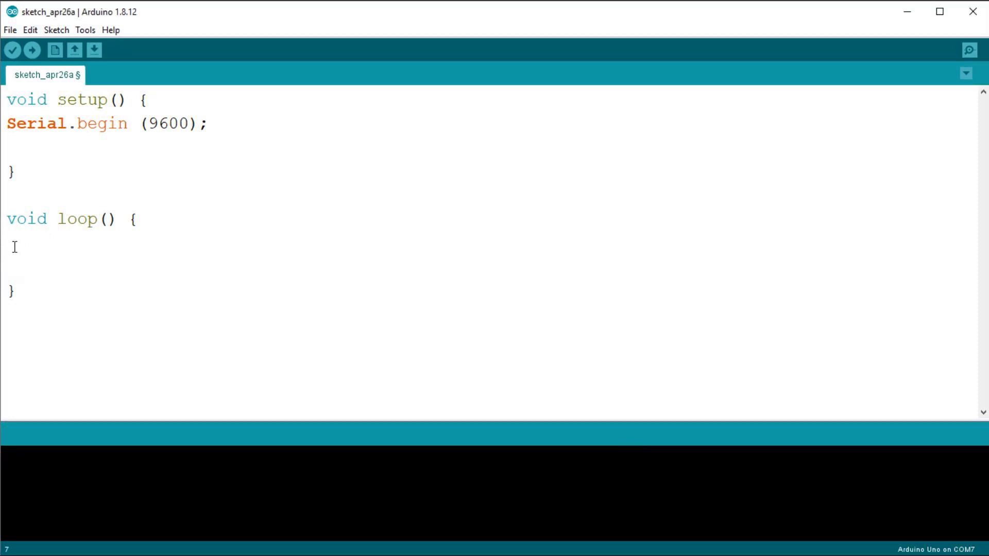
text(int test =)
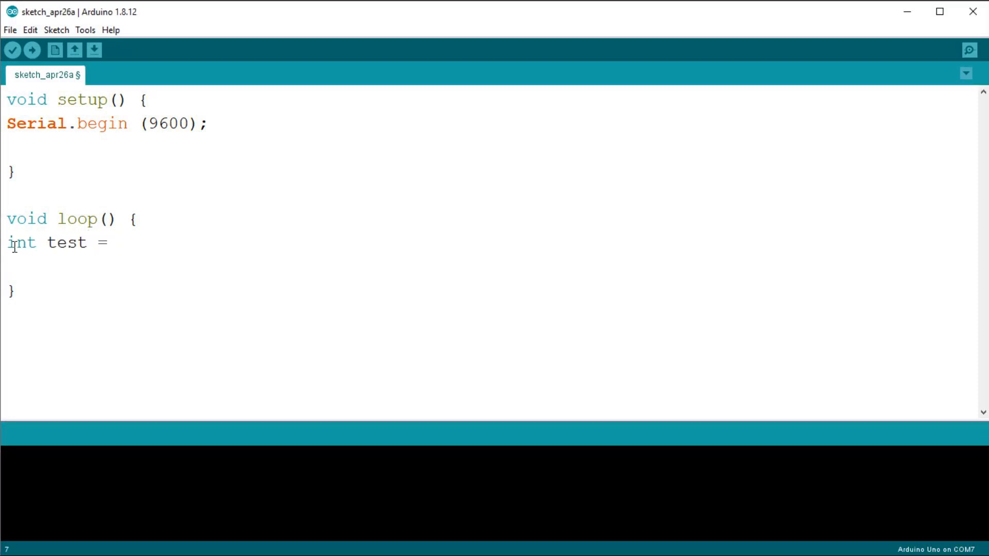
text(32700;)
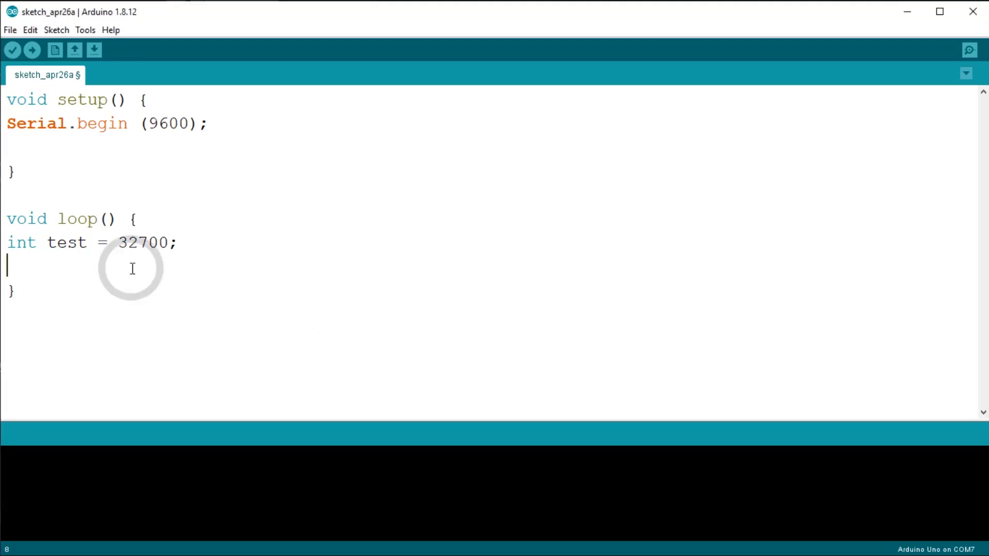
text(// increase the)
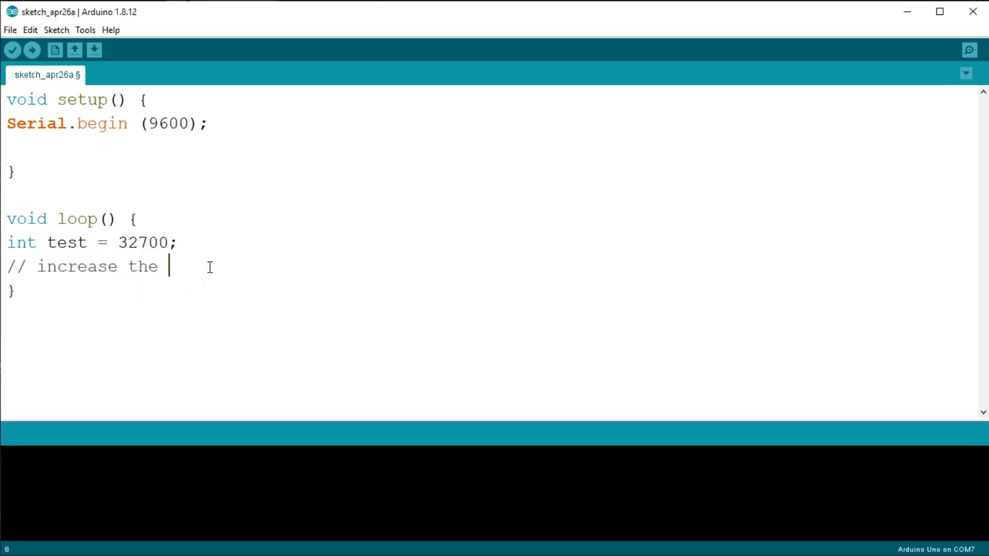
text(value of test)
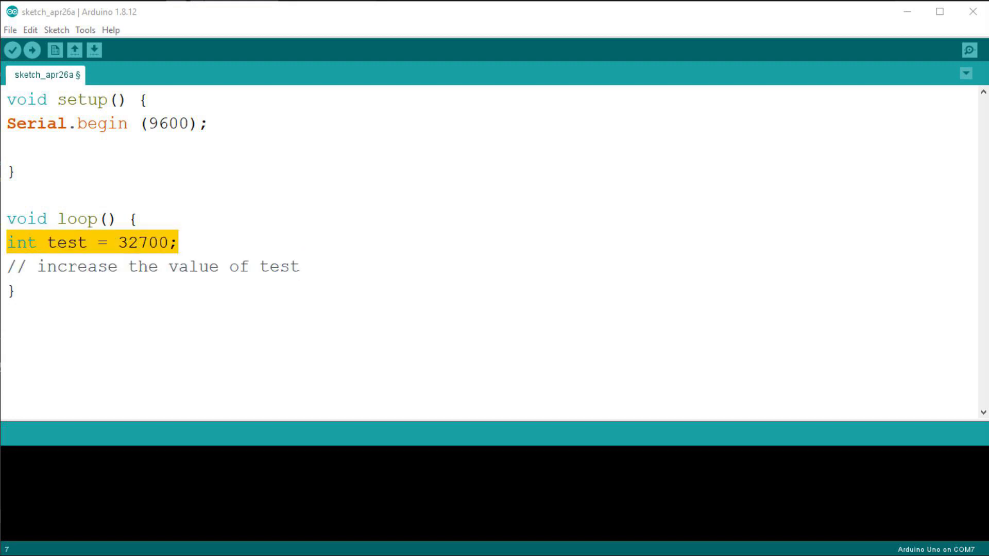
click(151, 266)
text(i)
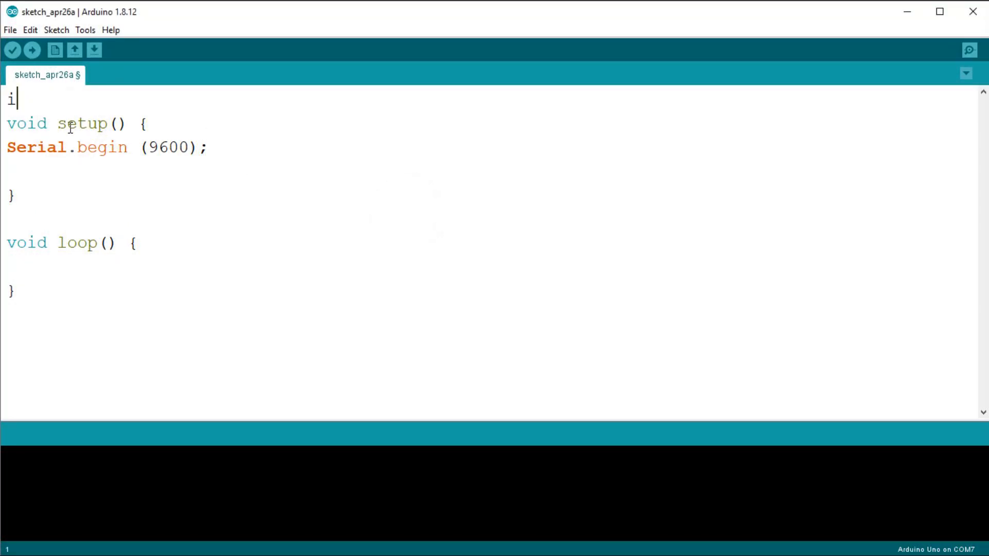
- Type the global declaration int test = 32700; above void setup()
text(nt test)
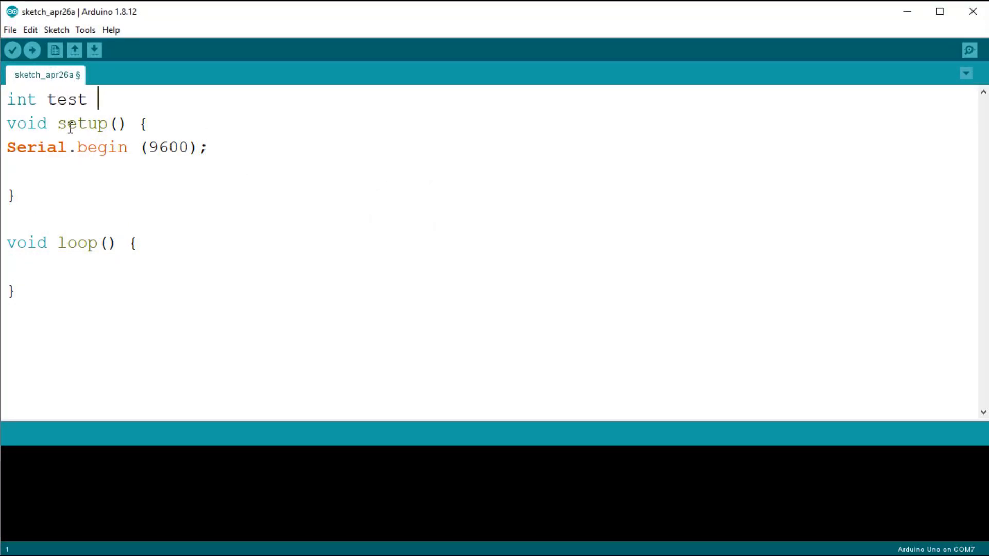
text(= 32)
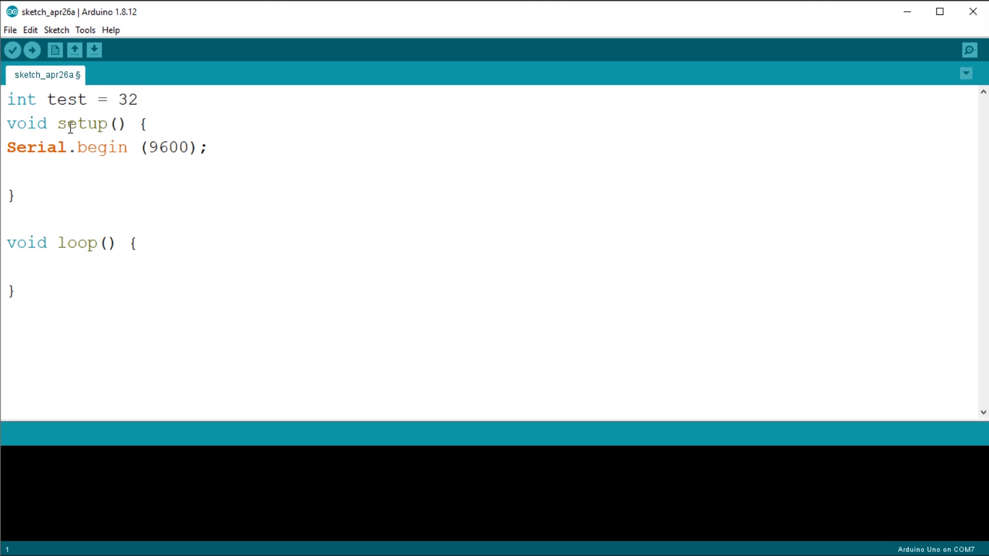
text(700;)
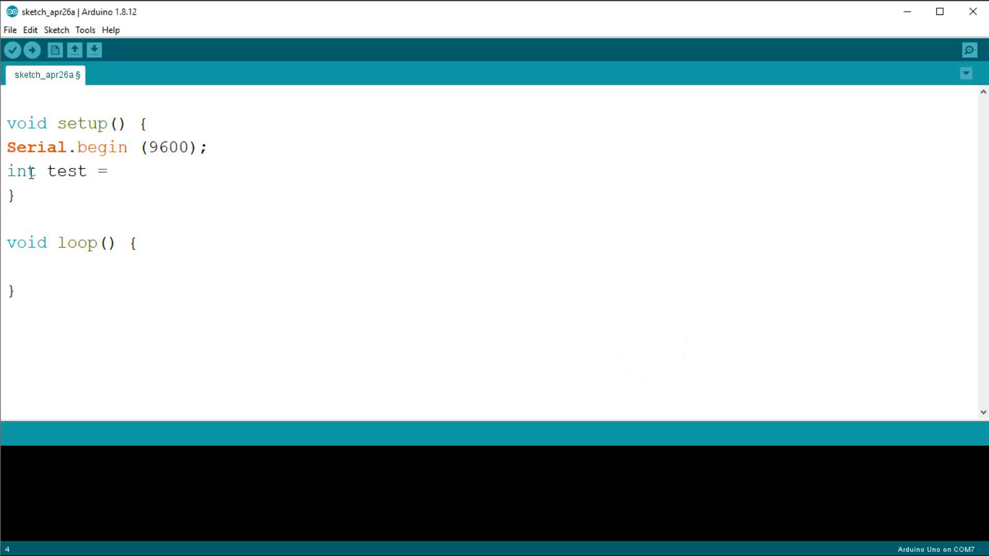
- Finish the declaration int test = 32700; inside setup() below Serial.begin
text(32700;)
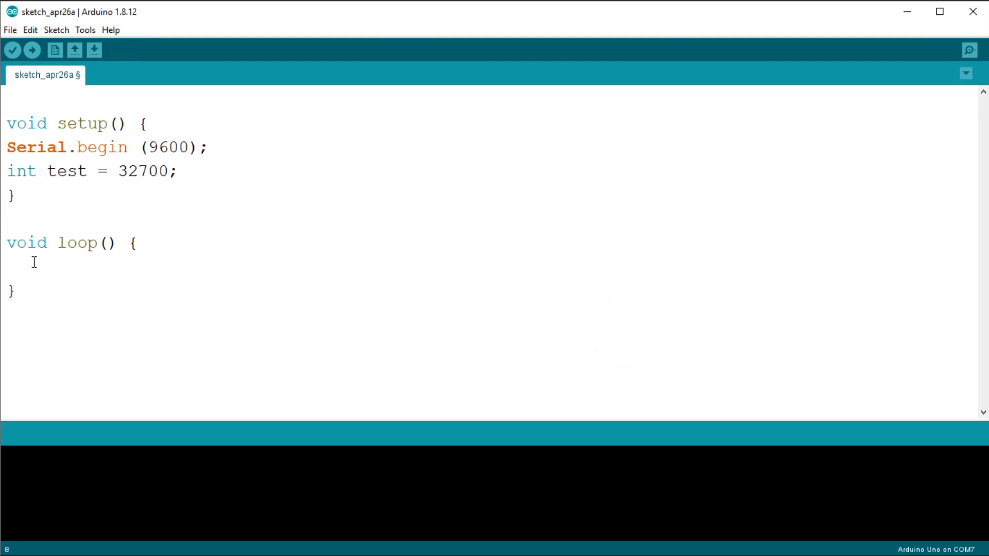
click(12, 50)
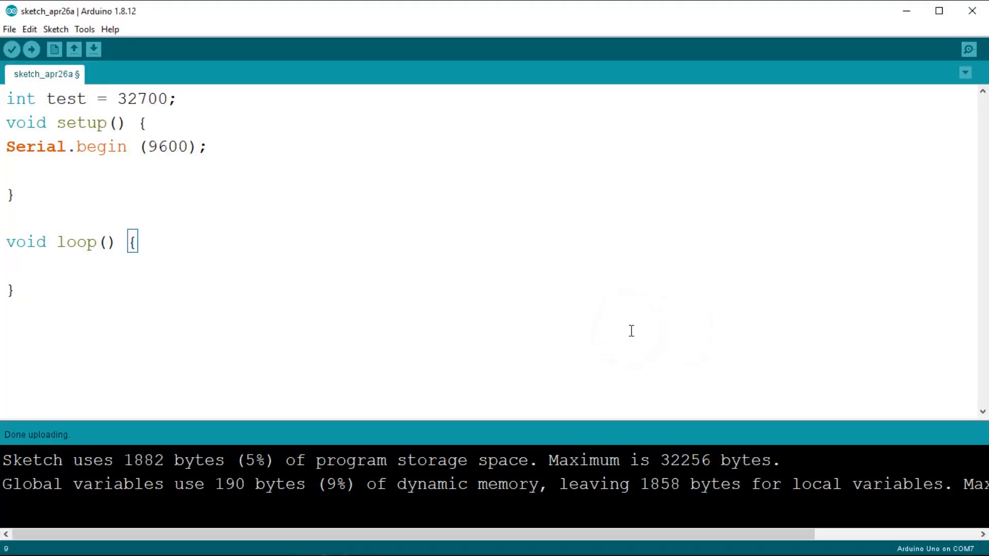
- Add test = test + 1; to loop() so test increments each pass
text(t)
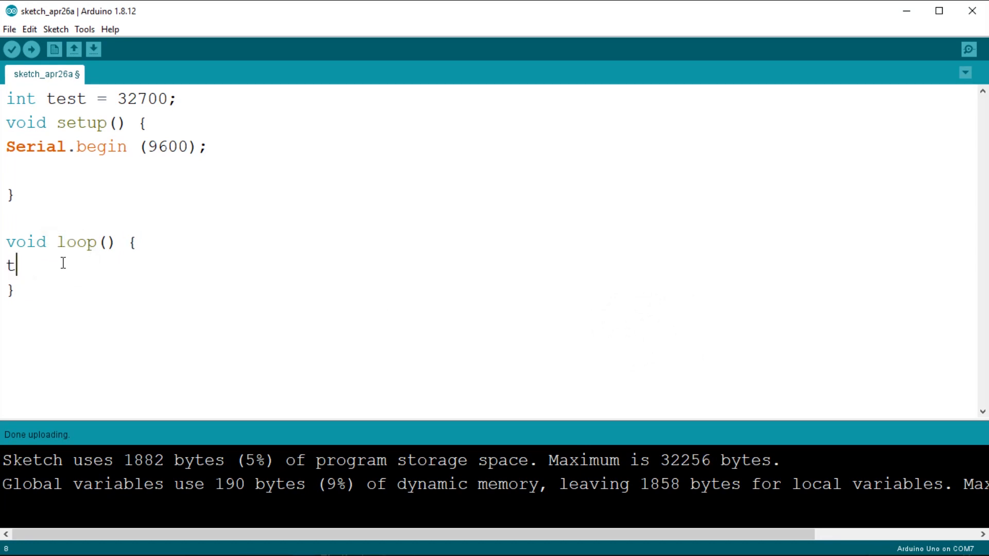
text(est =)
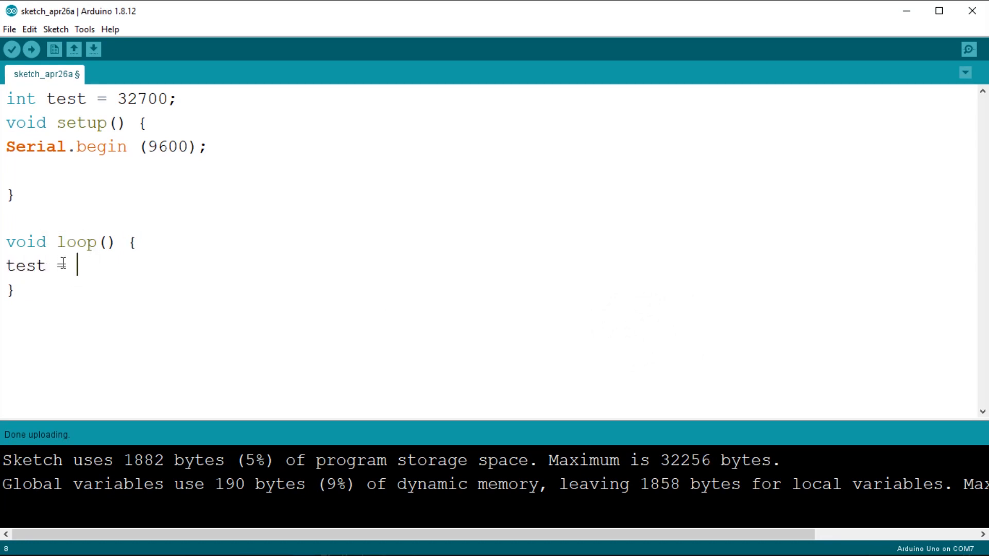
text(test +)
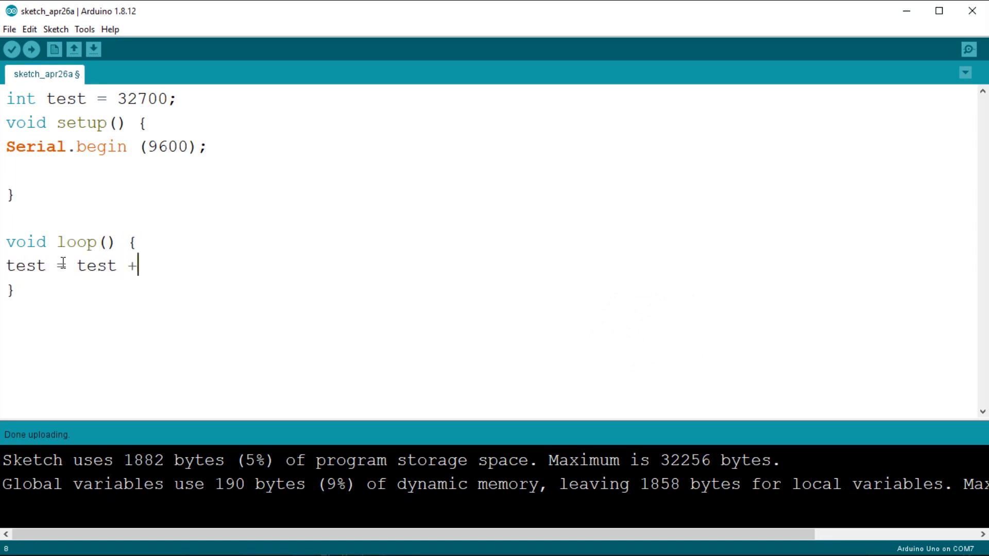
text(1;)
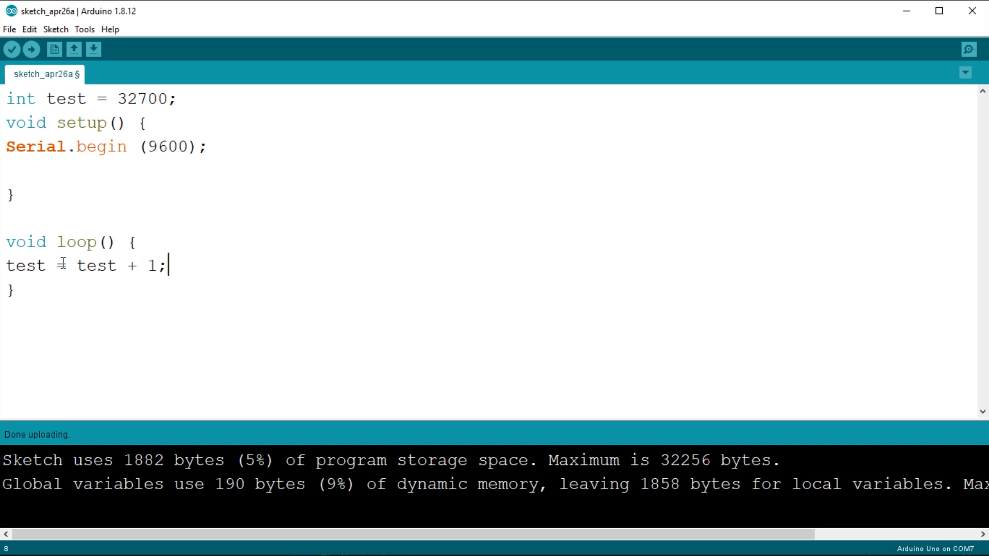
text(=)
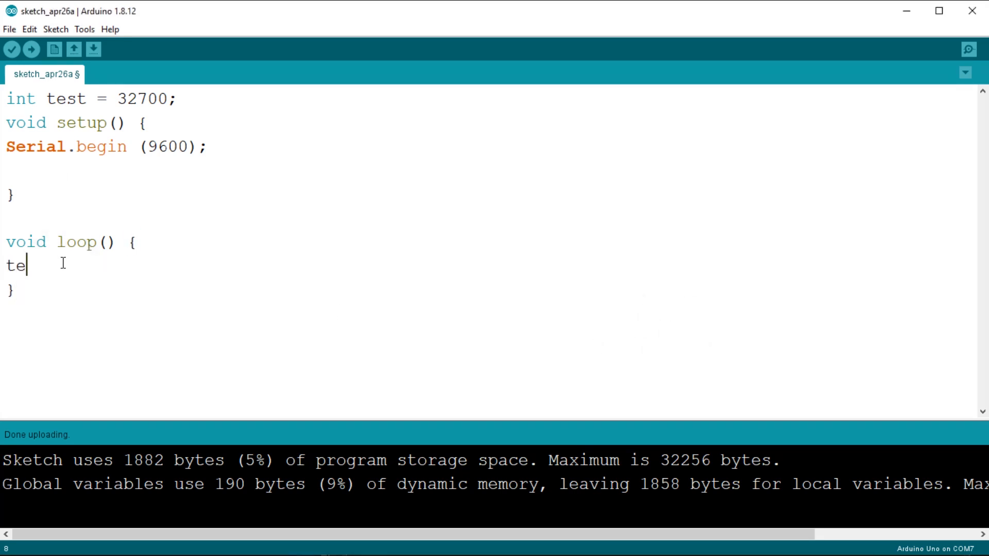
text(st = test +)
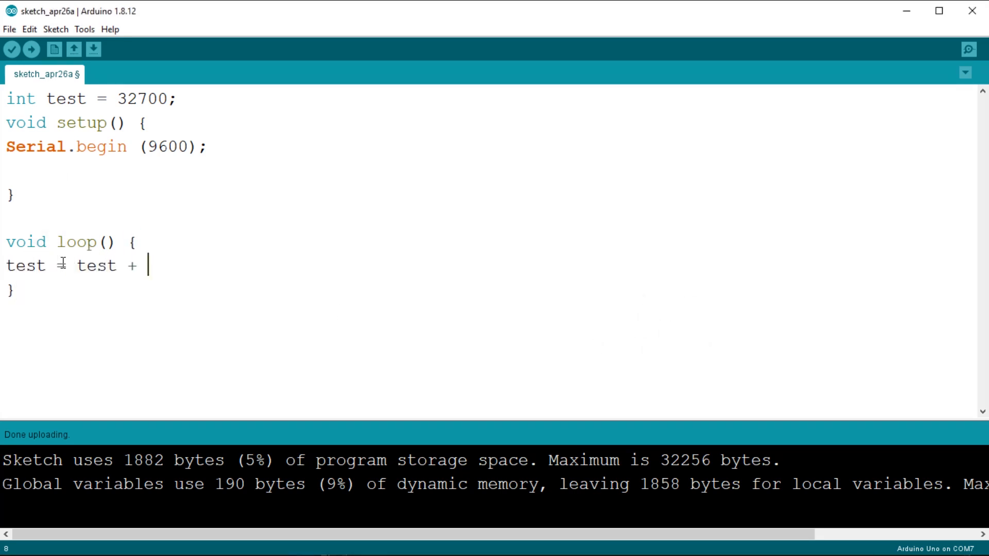
text(1;)
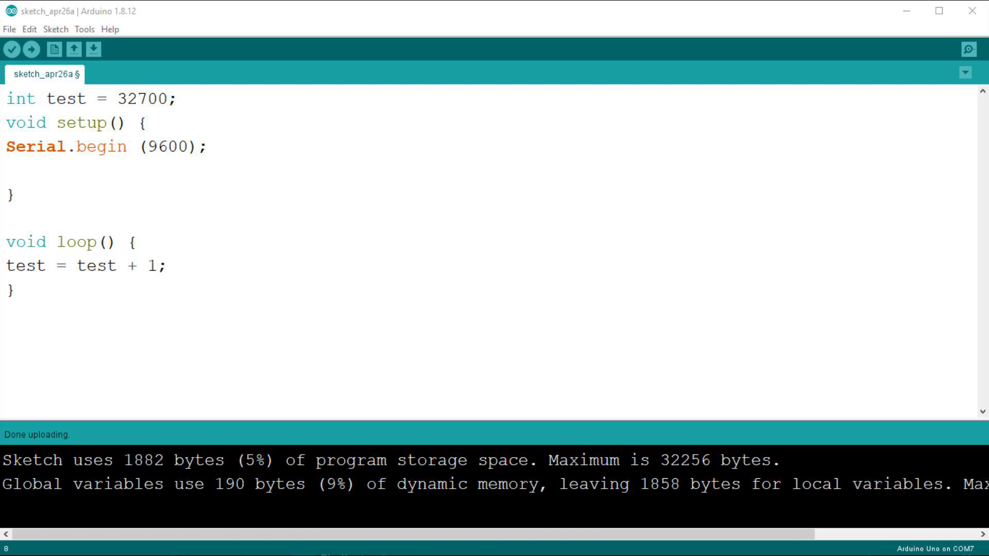
- Add Serial.println (test); and delay (250); to loop(), then upload the sketch
text(S)
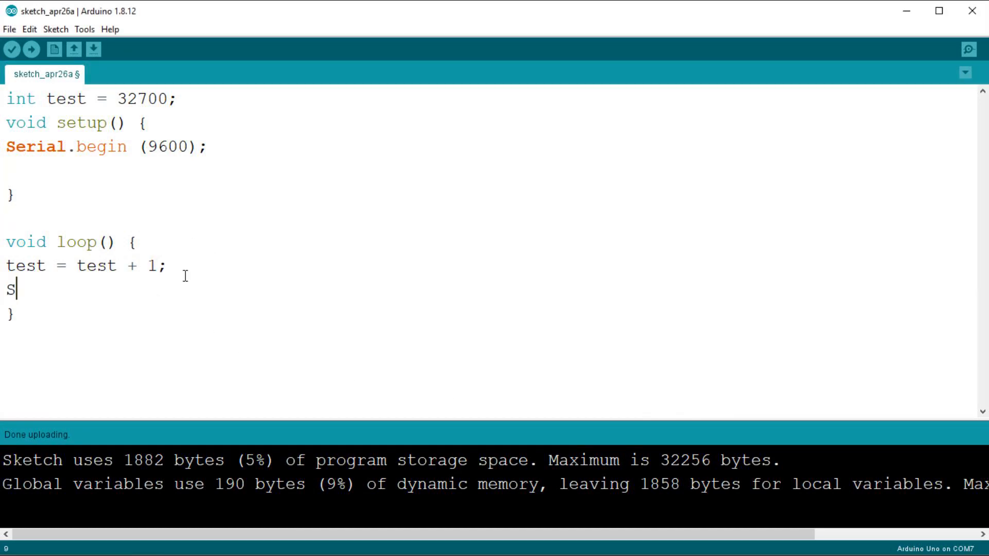
text(erial.println)
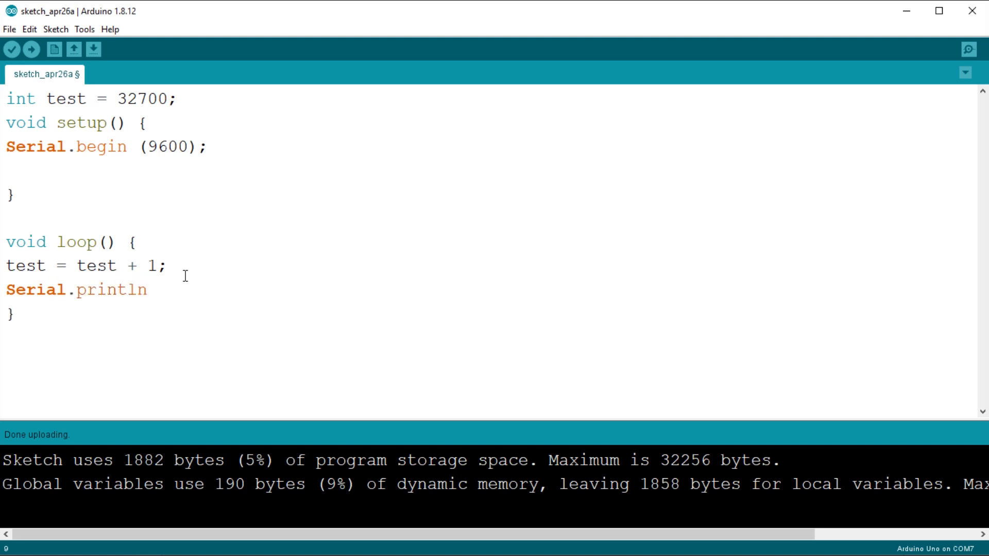
text((test);)
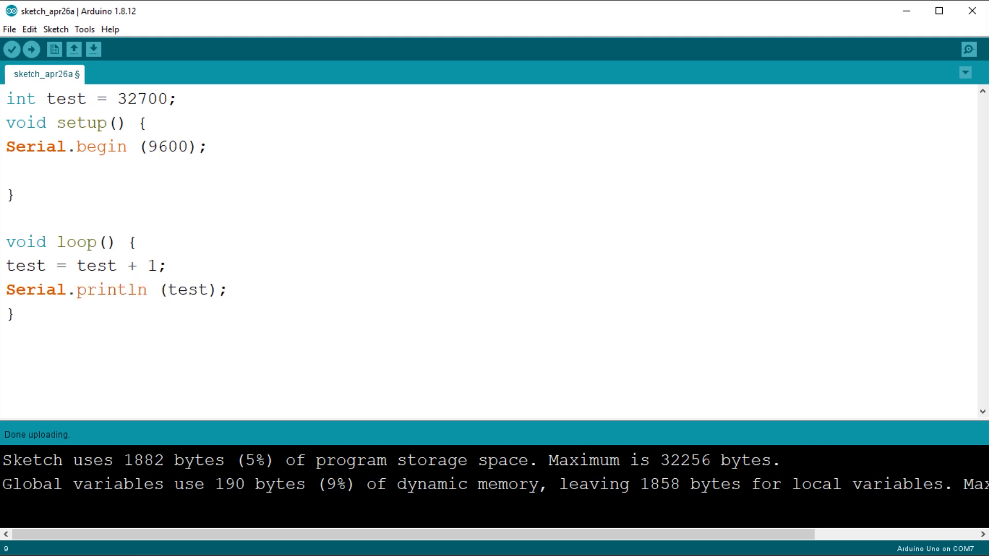
text(delay)
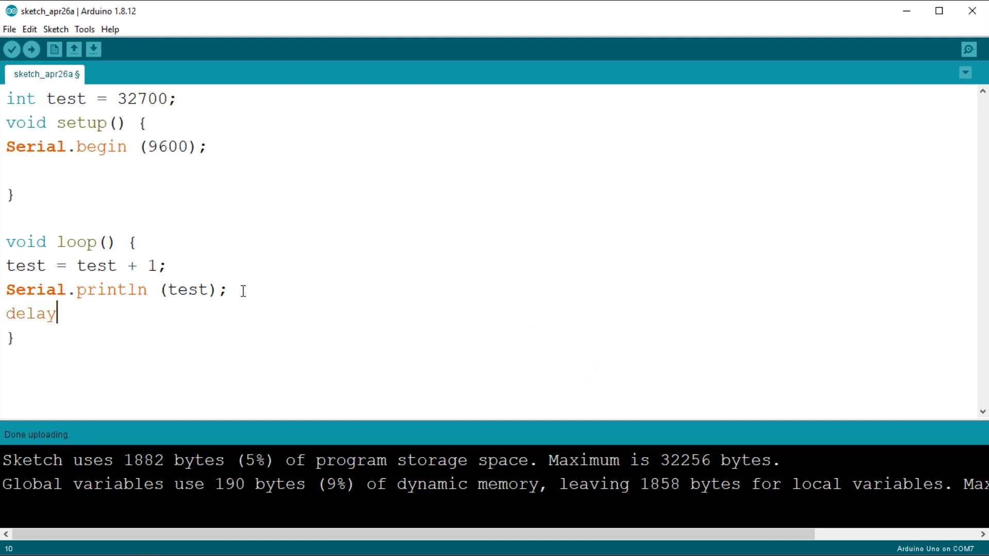
text((250);)
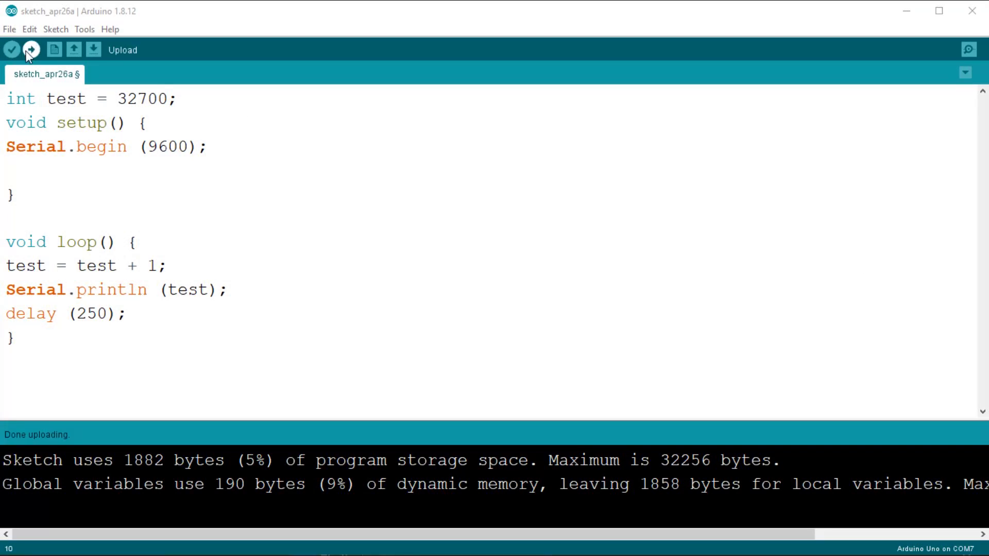
click(30, 49)
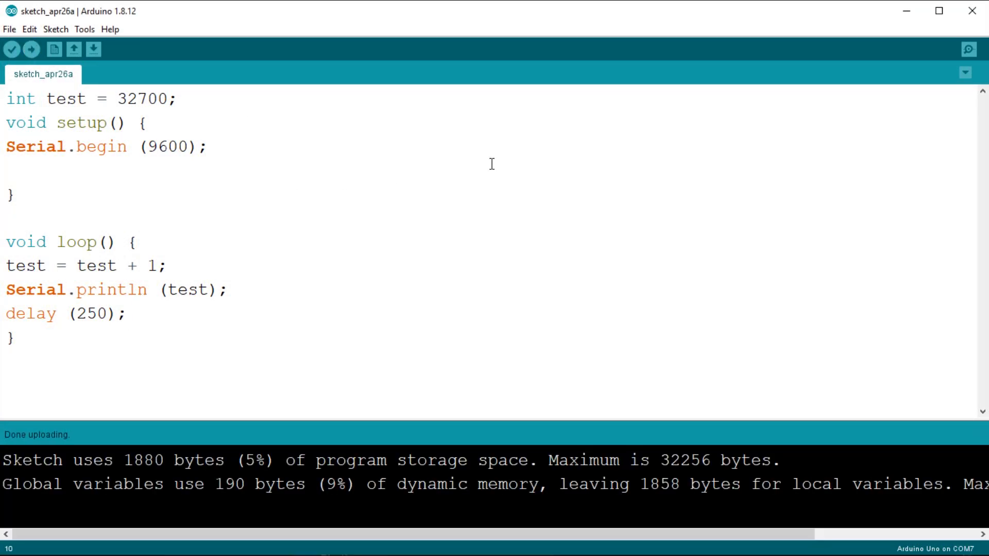
- Watch the Serial Monitor with Autoscroll off as test wraps from 32767 to -32768
click(968, 50)
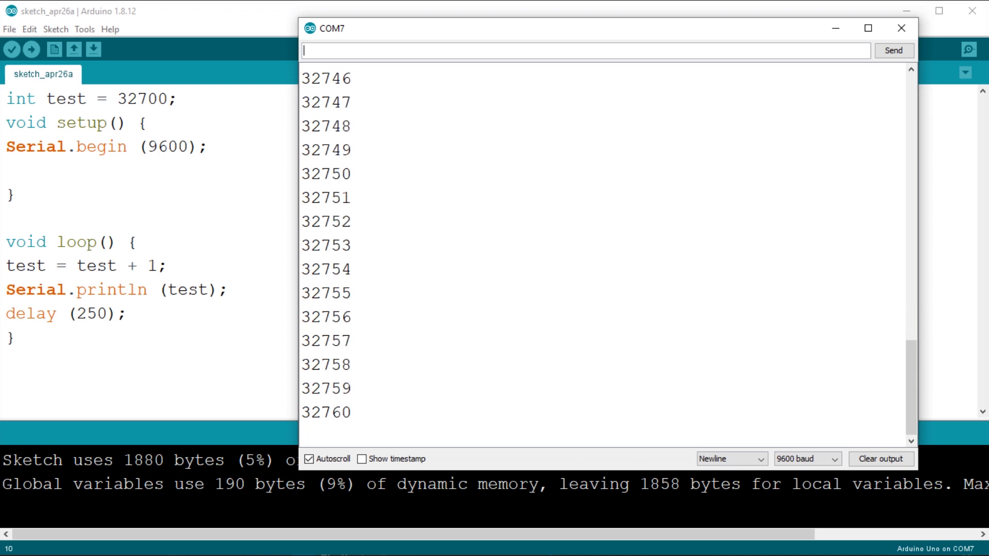
click(311, 458)
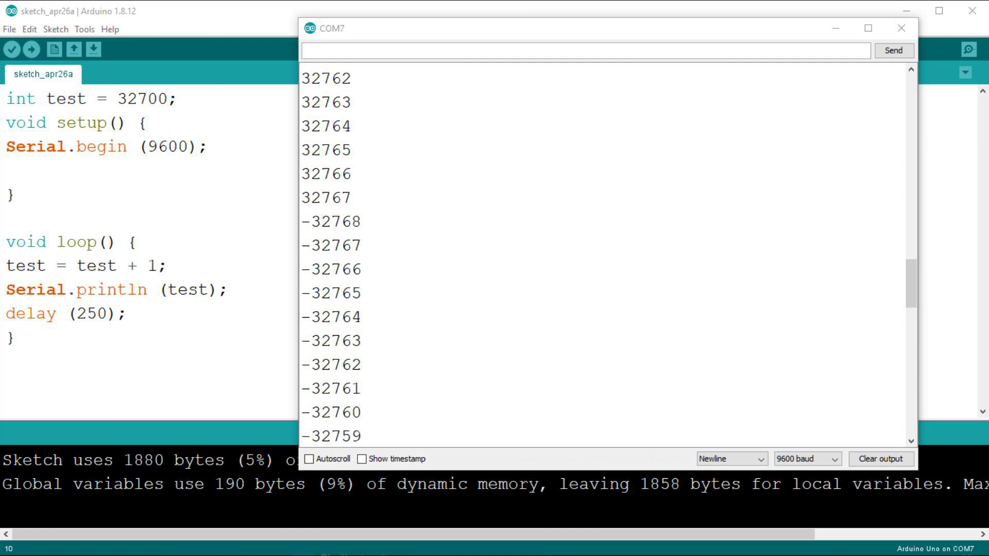
click(899, 29)
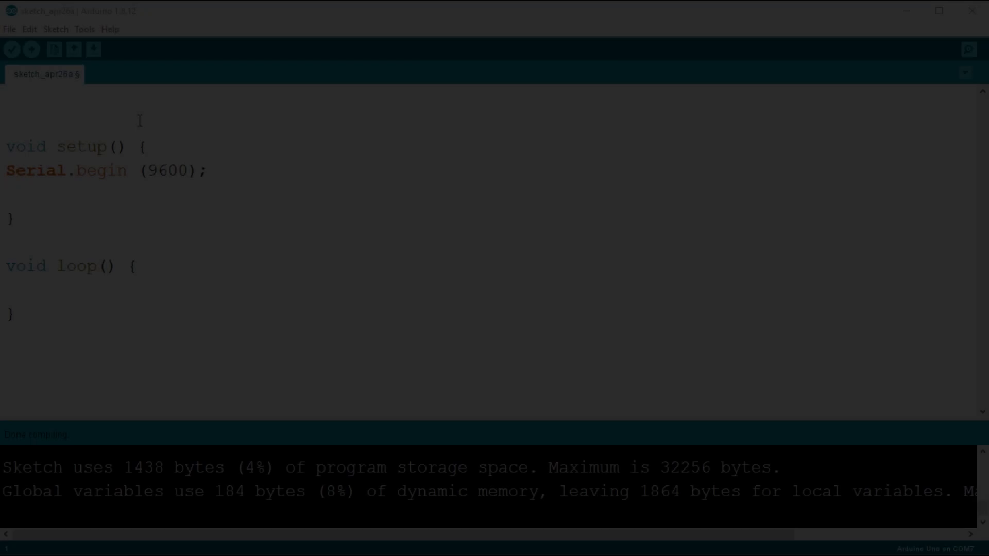
- Declare bool test = true; as the global variable at the top of the sketch
text(bool test)
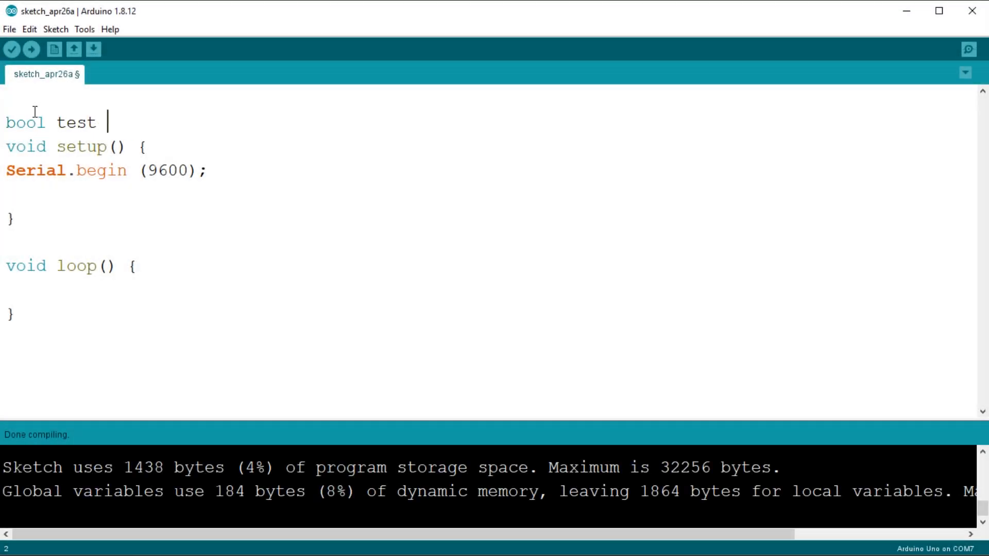
text(= true;)
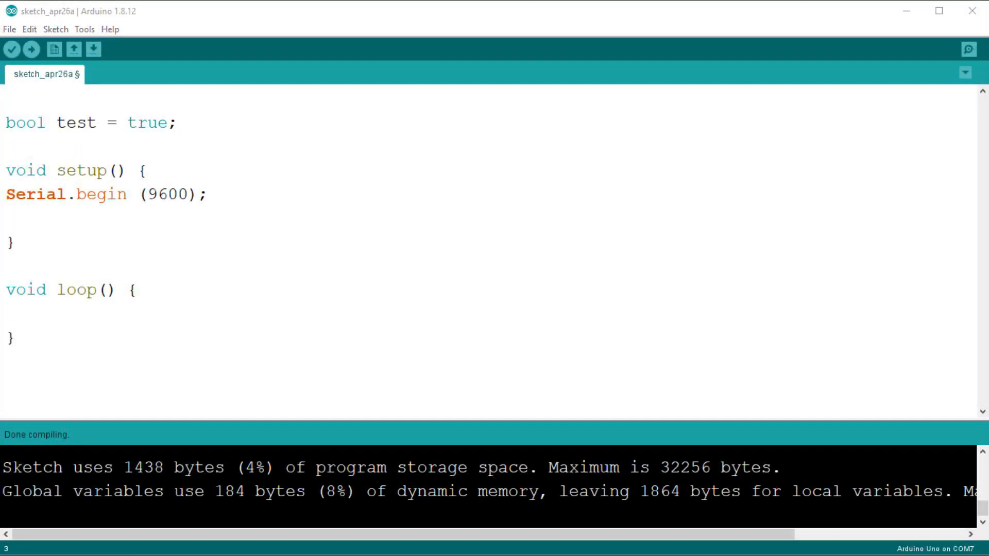